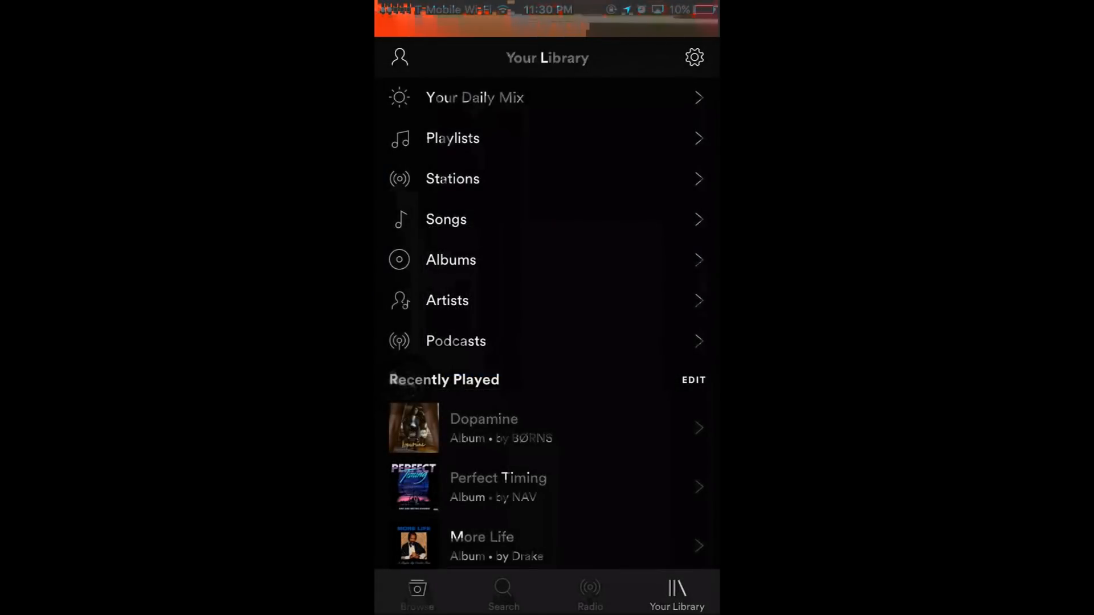
Show the library's full Songs list (How Long, Wait, Electric Love) and browse down it.
{"action": "left_click", "coordinate": [445, 220]}
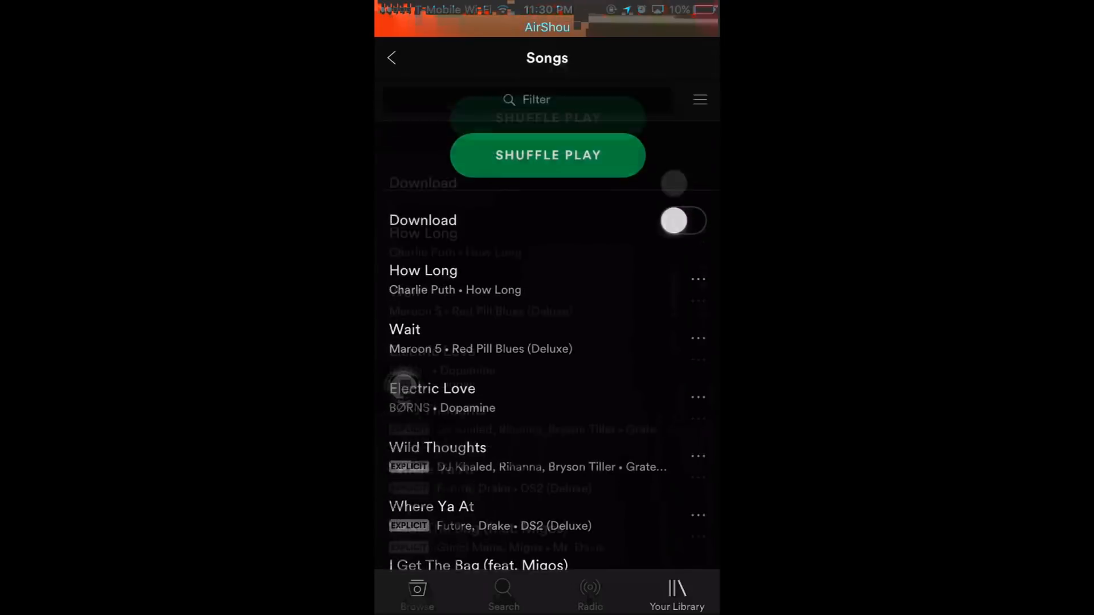
{"action": "scroll", "scroll_direction": "down", "scroll_amount": 3}
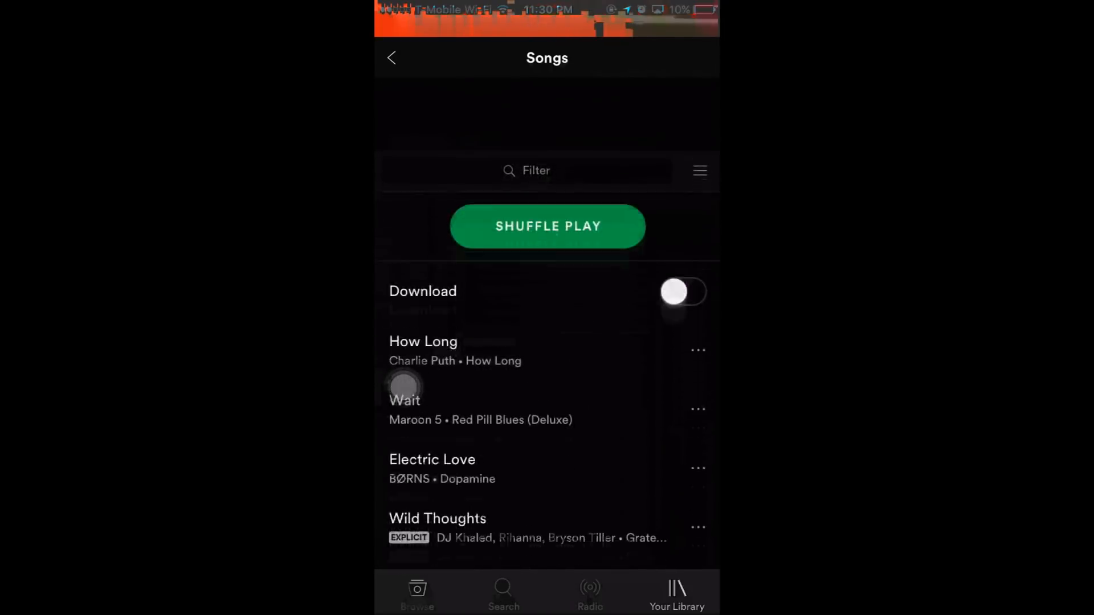
{"action": "scroll", "scroll_direction": "down", "scroll_amount": 3}
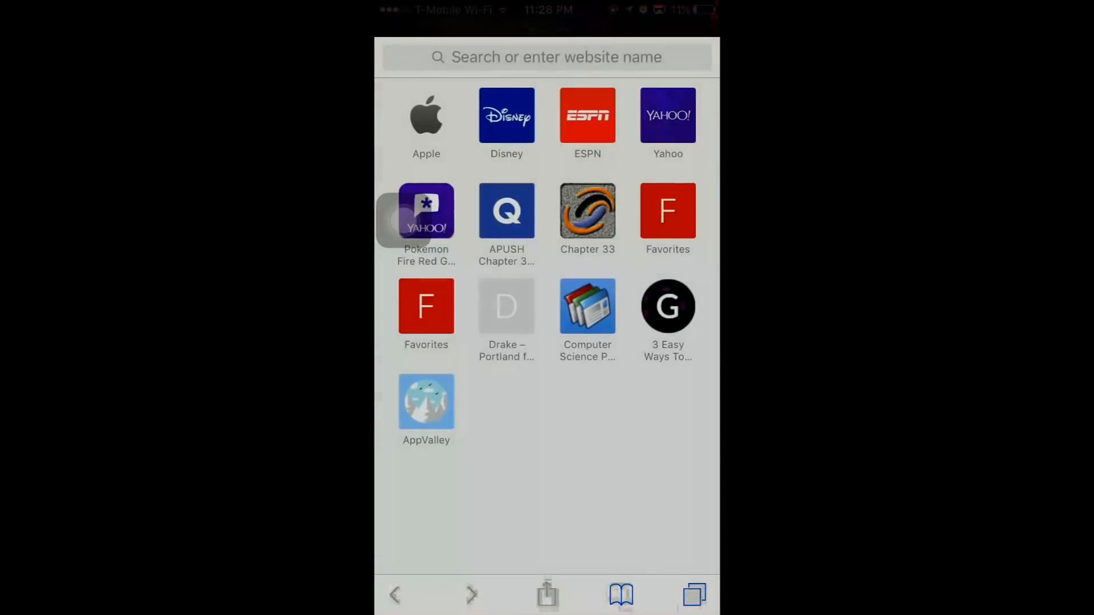
Search Safari for 'app valley', reach appvalley.vip and start the Install AppValley option.
{"action": "type", "text": "app valley"}
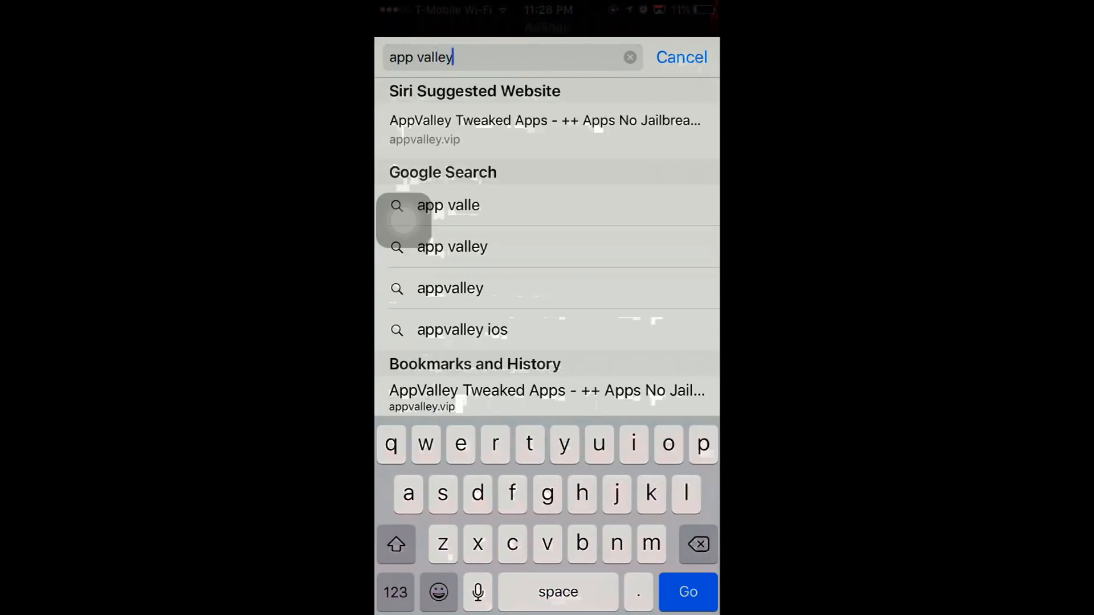
{"action": "left_click", "coordinate": [689, 609]}
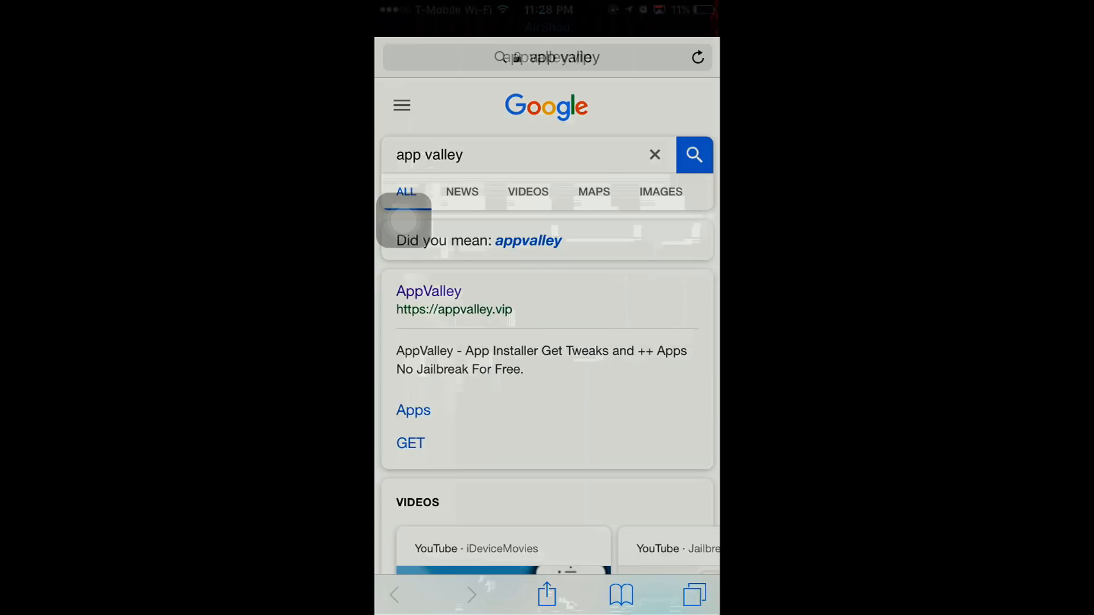
{"action": "left_click", "coordinate": [429, 292]}
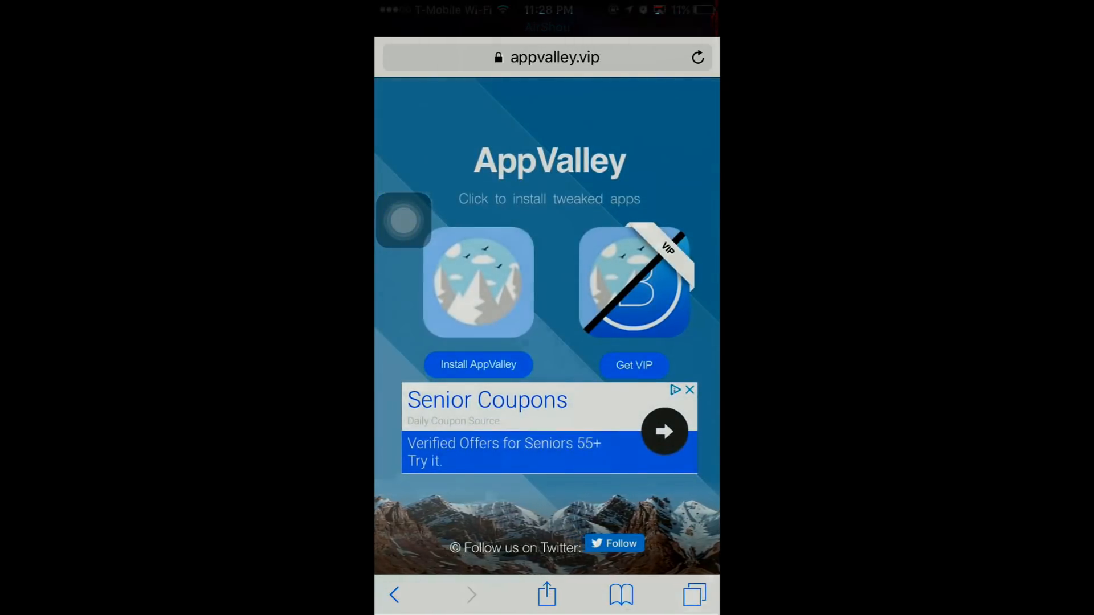
{"action": "left_click", "coordinate": [478, 365]}
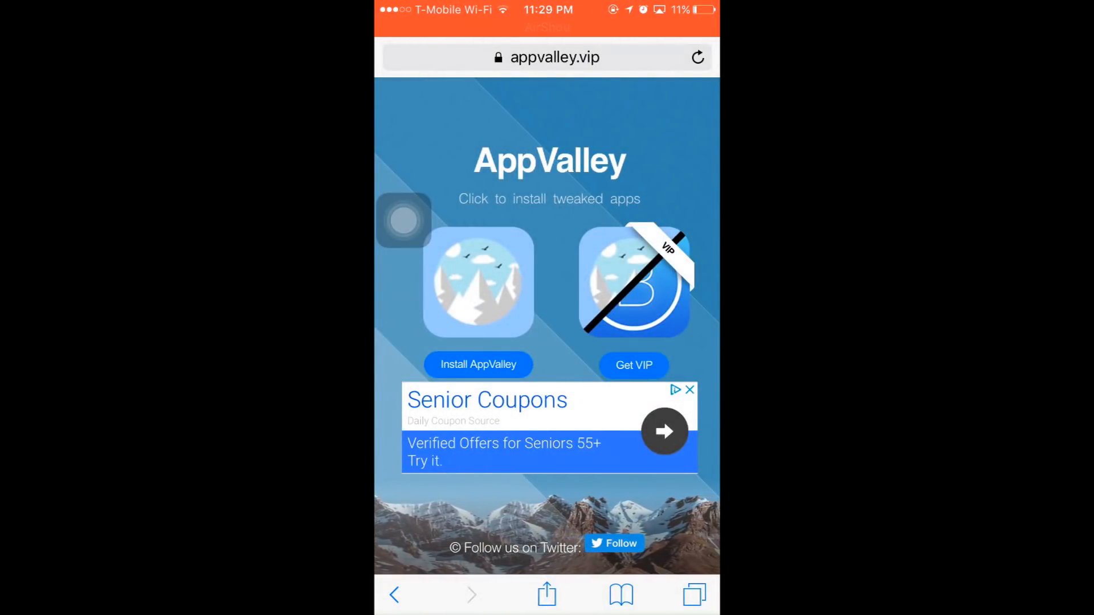
Confirm the AppValley installation prompt and dismiss the low battery warning.
{"action": "left_click", "coordinate": [479, 364]}
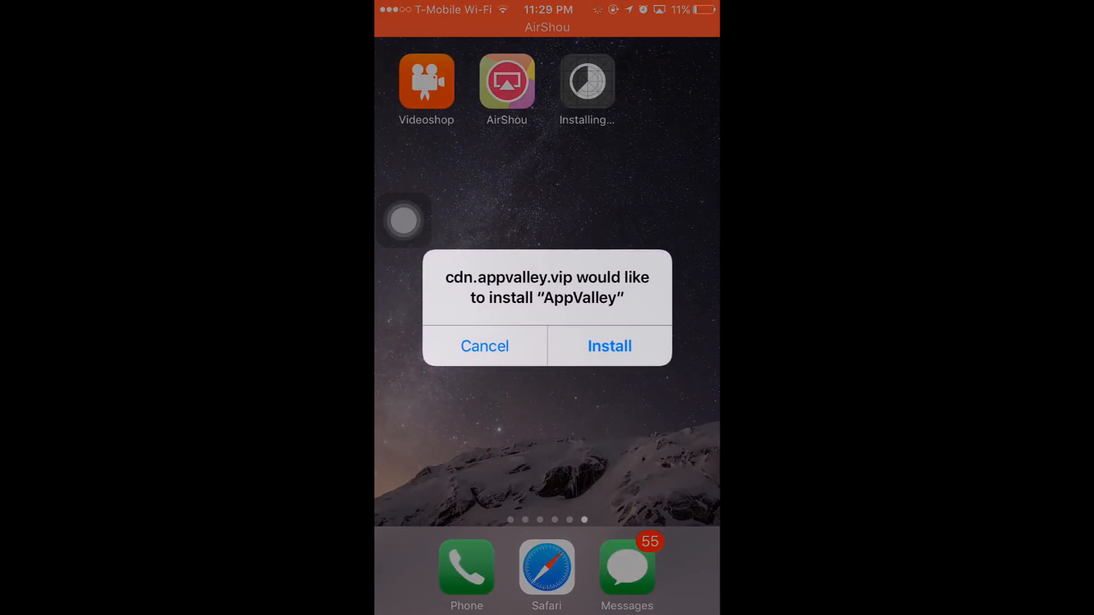
{"action": "left_click", "coordinate": [609, 346]}
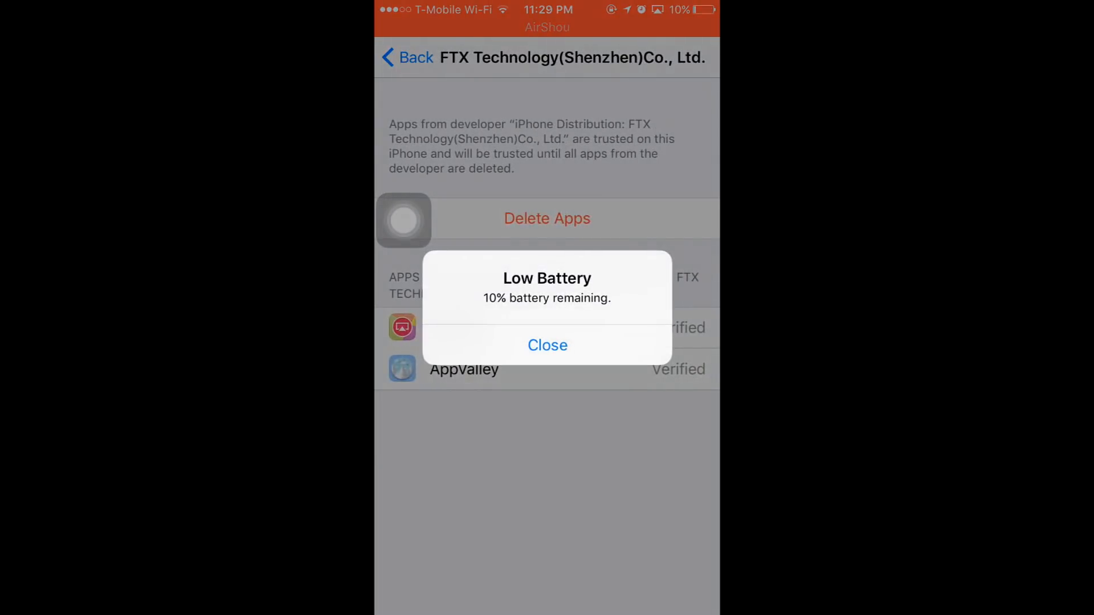
{"action": "left_click", "coordinate": [547, 345]}
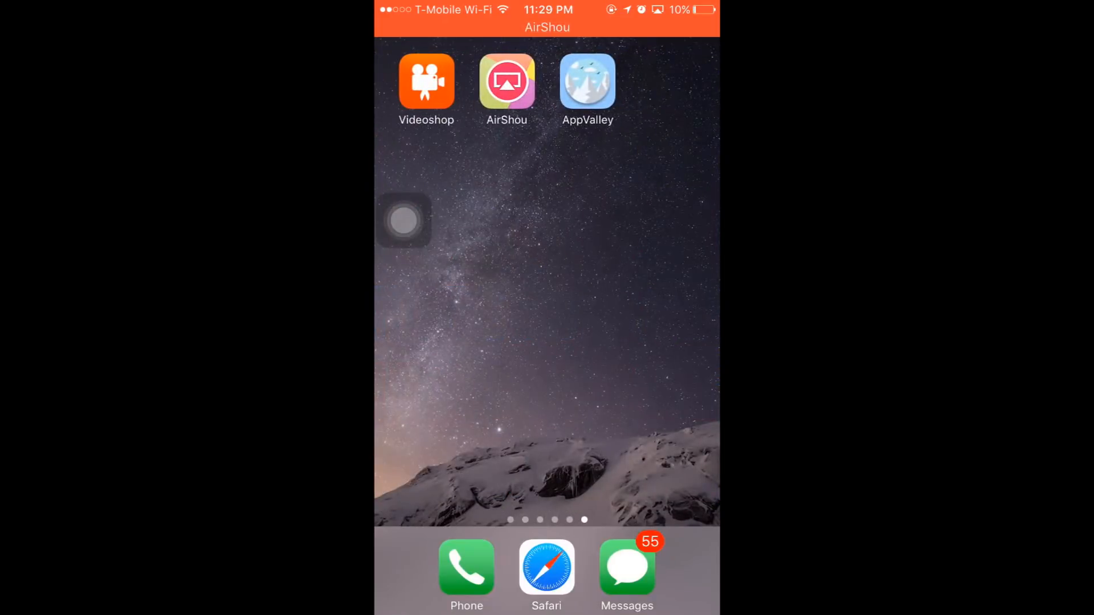
Launch AppValley and search its catalogue for 'spot' to find Spotify++.
{"action": "left_click", "coordinate": [588, 80]}
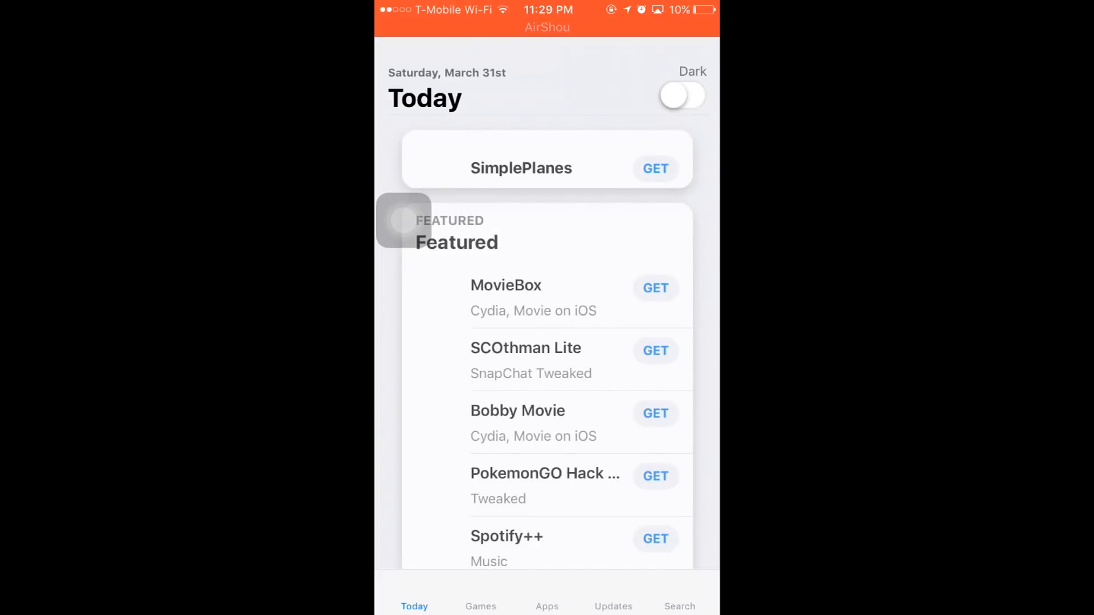
{"action": "left_click", "coordinate": [681, 607]}
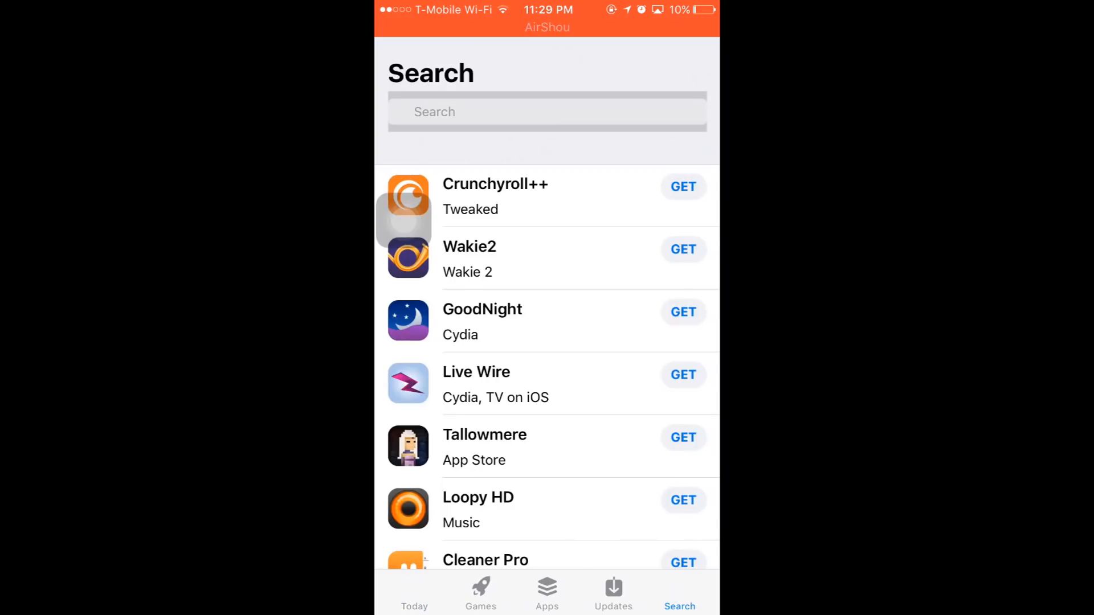
{"action": "left_click", "coordinate": [547, 112]}
{"action": "type", "text": "ap"}
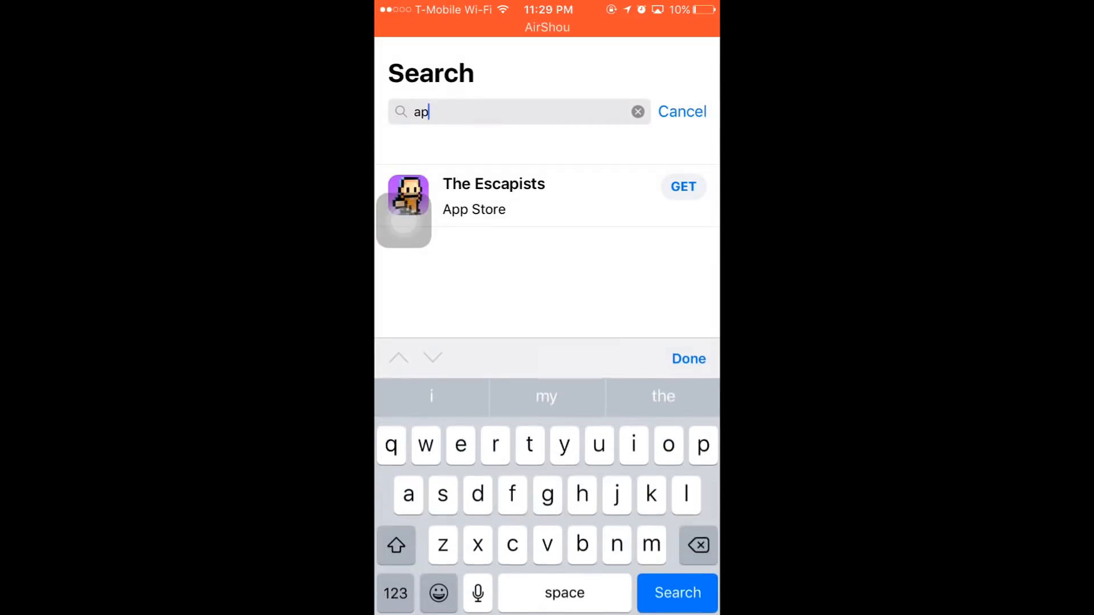
{"action": "type", "text": "spot"}
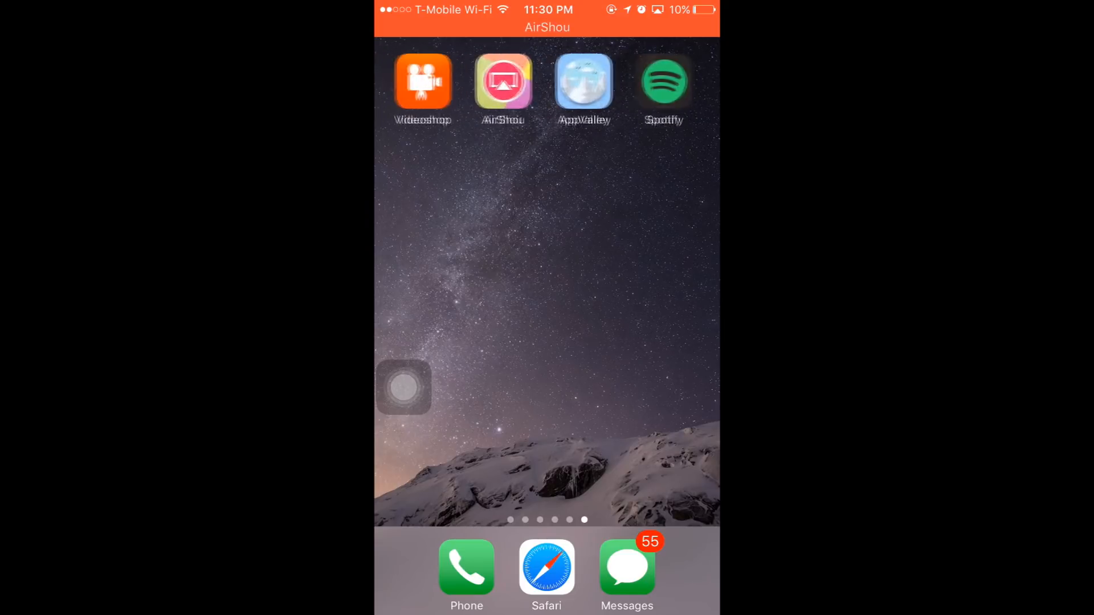
Launch the tweaked Spotify and begin logging in to the account.
{"action": "left_click", "coordinate": [666, 81]}
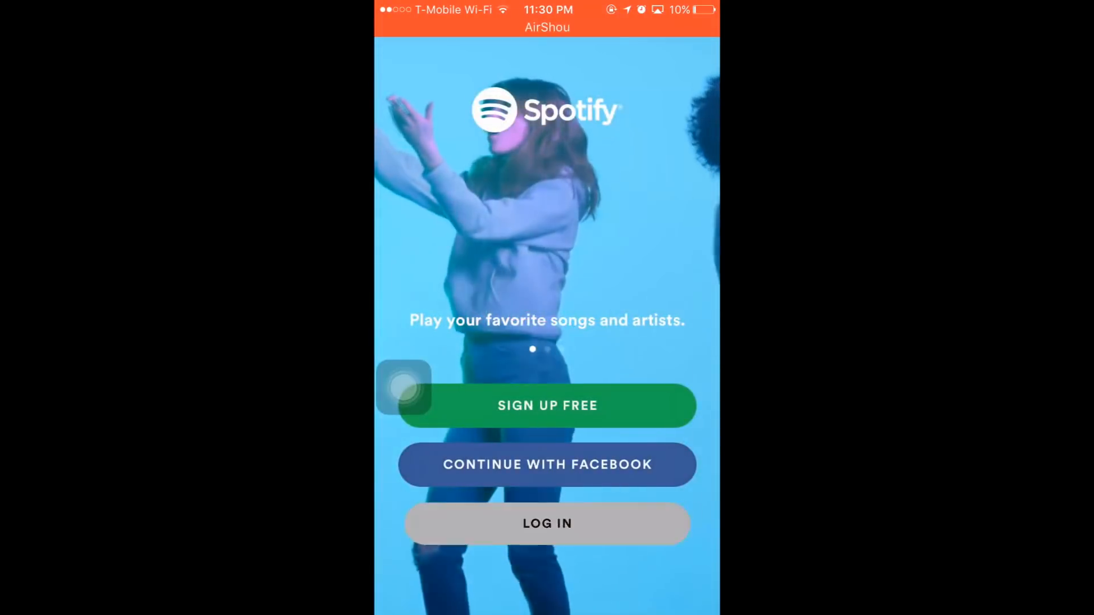
{"action": "left_click", "coordinate": [547, 525]}
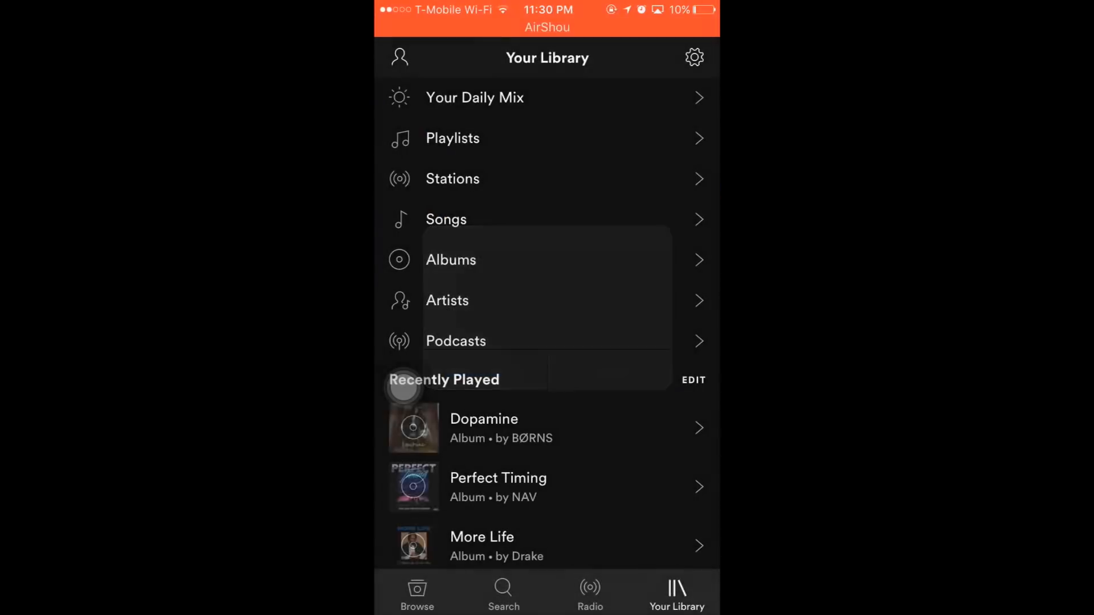
Play Electric Love by BØRNS and Wait by Maroon 5 from Songs, then return to Your Library.
{"action": "left_click", "coordinate": [445, 220]}
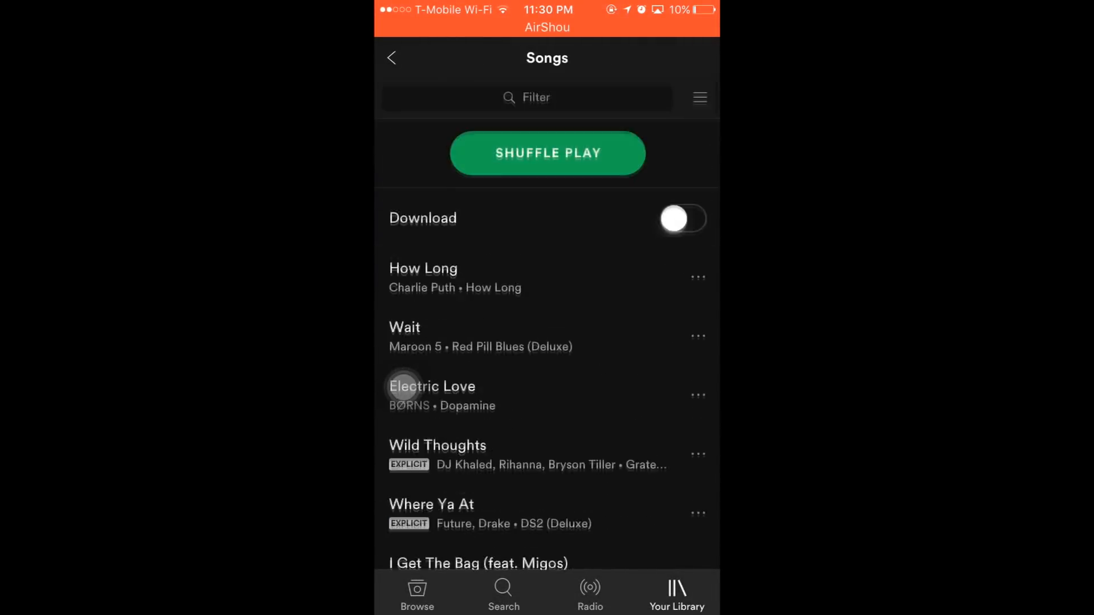
{"action": "scroll", "scroll_direction": "down", "scroll_amount": 3}
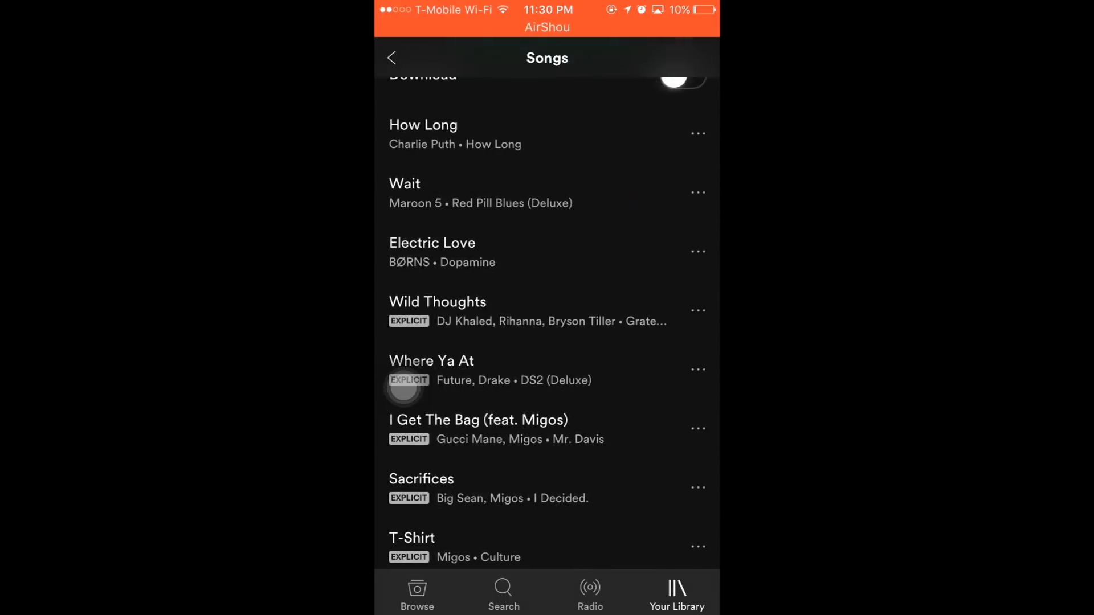
{"action": "left_click", "coordinate": [432, 251]}
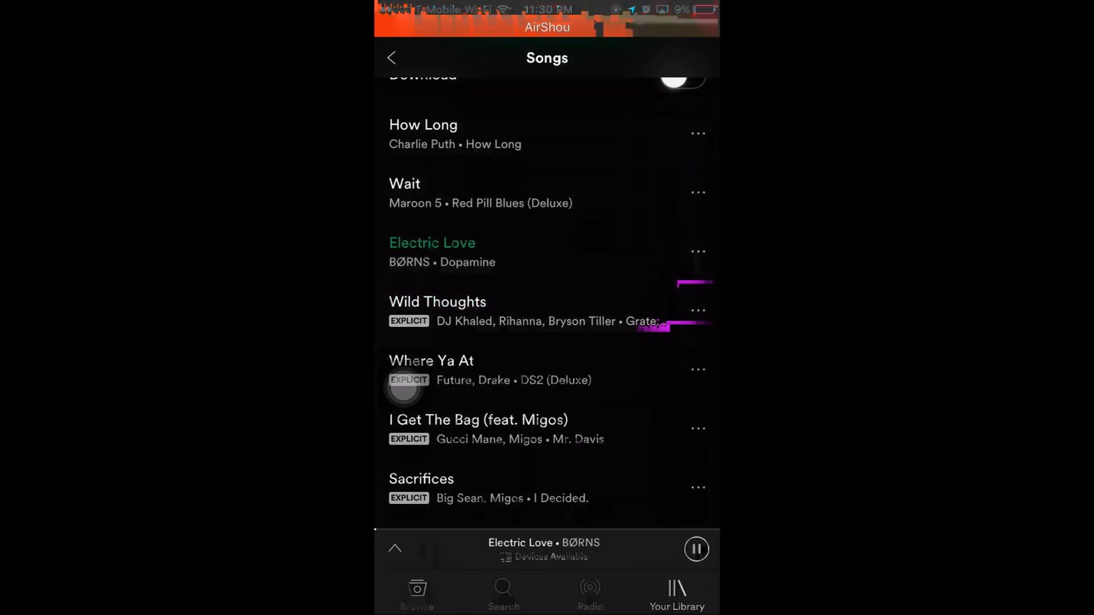
{"action": "left_click", "coordinate": [404, 193]}
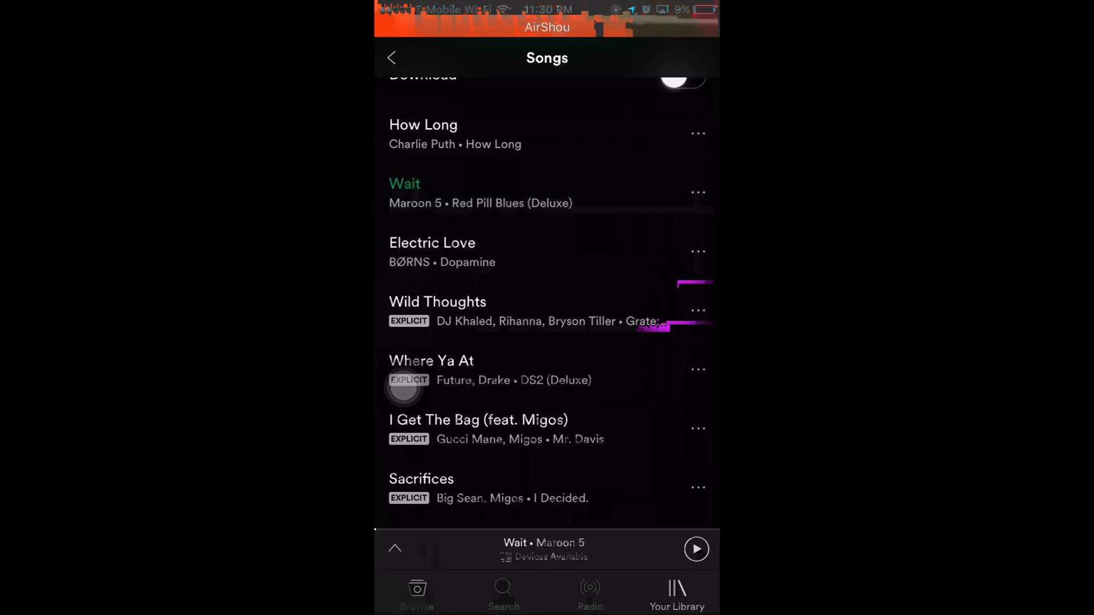
{"action": "scroll", "scroll_direction": "down", "scroll_amount": 3}
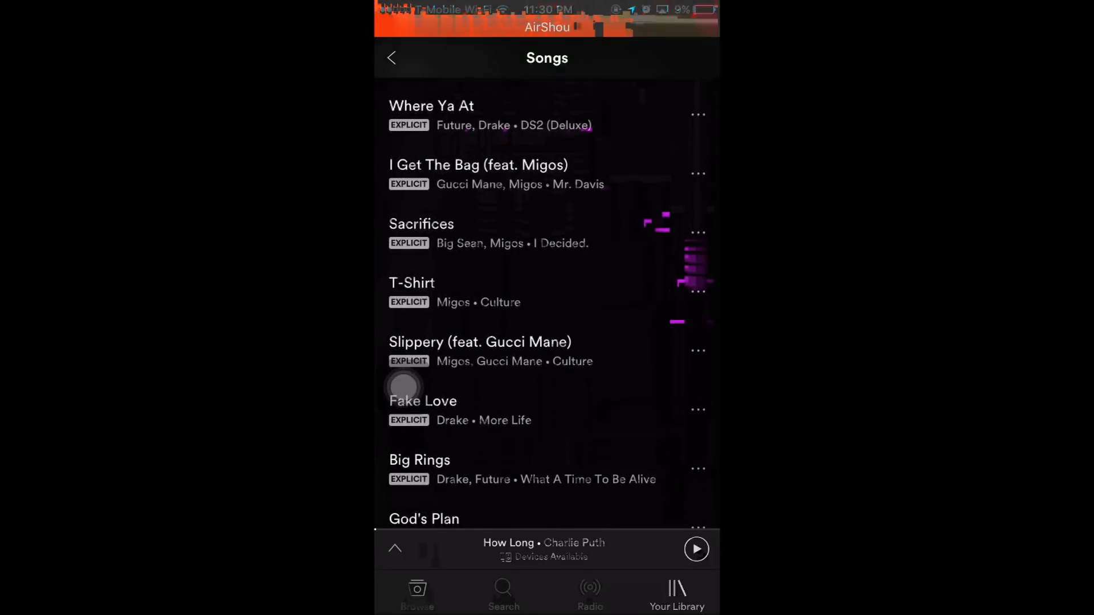
{"action": "left_click", "coordinate": [391, 58]}
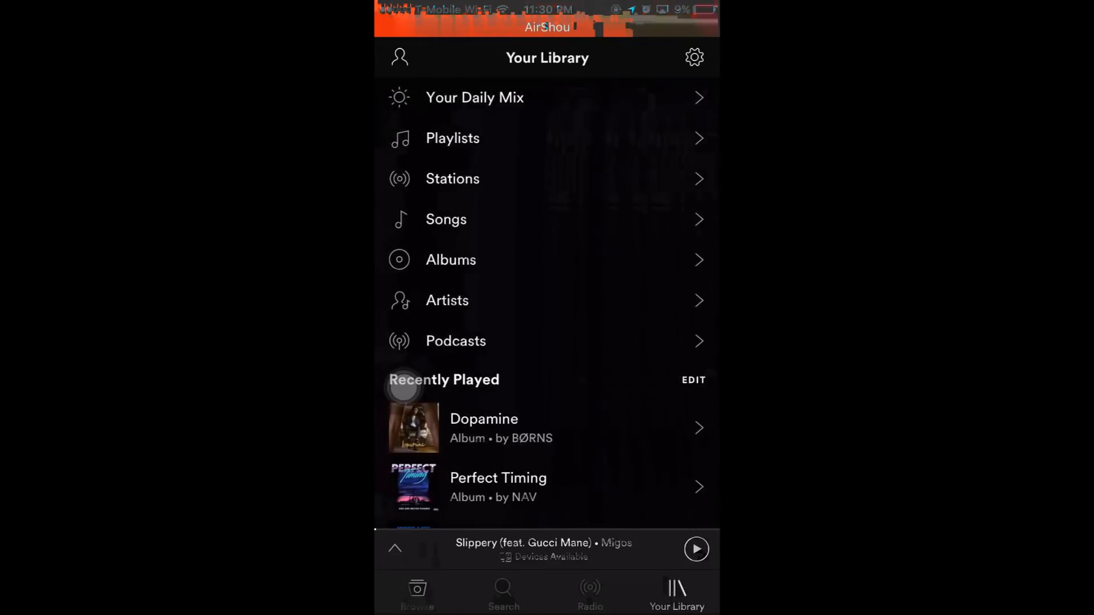